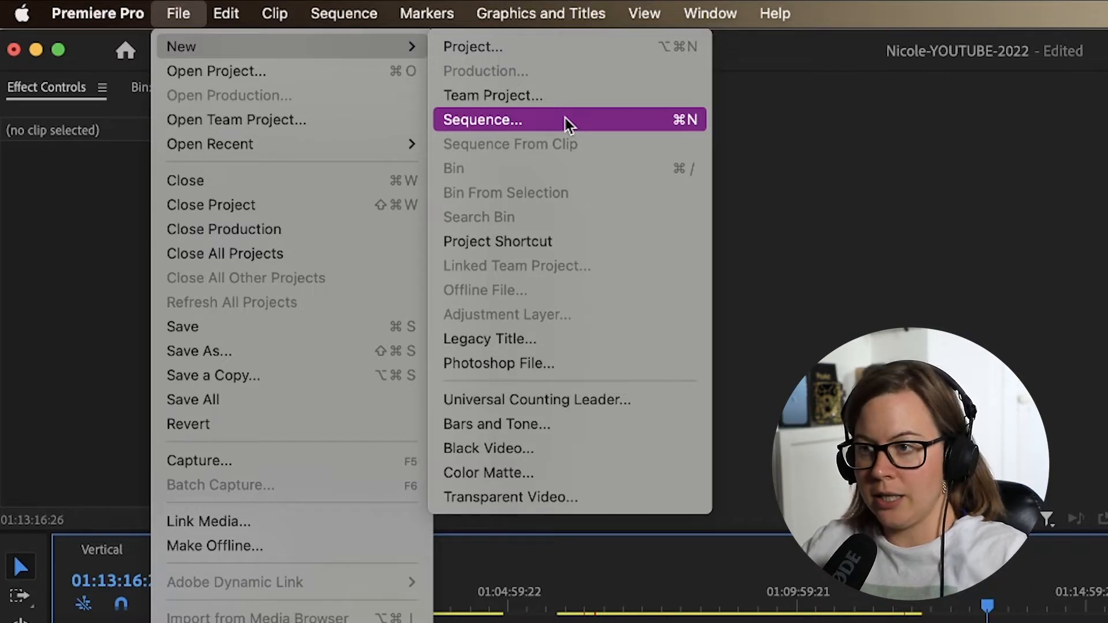
Bring up the New Sequence dialog and reveal the Custom preset folder's saved presets.
{"action": "left_click", "coordinate": [483, 118]}
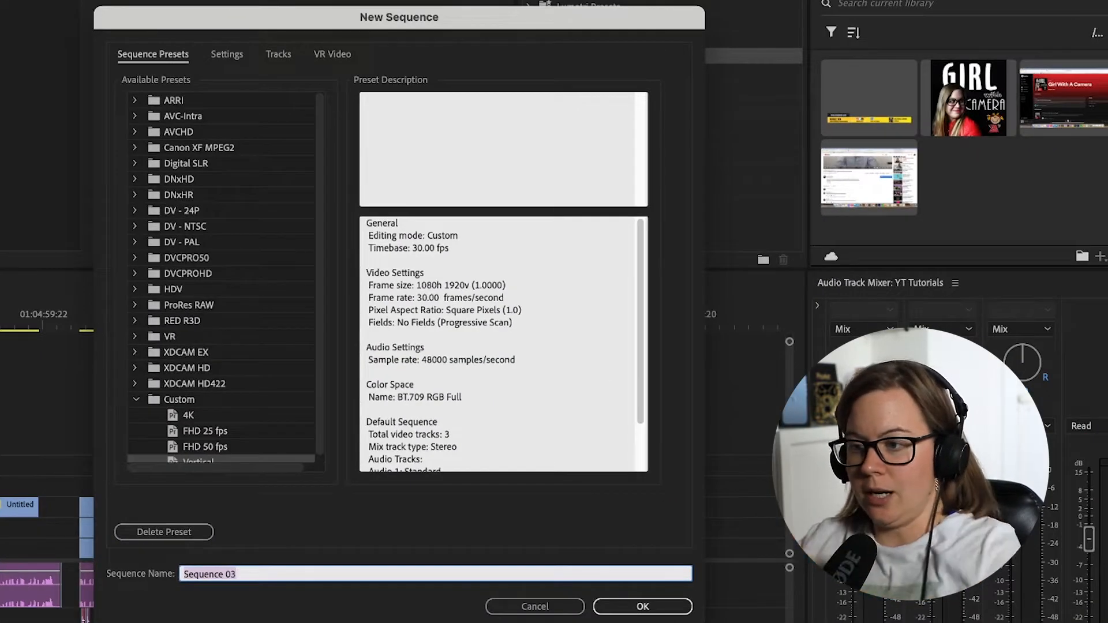
{"action": "mouse_move", "coordinate": [240, 217]}
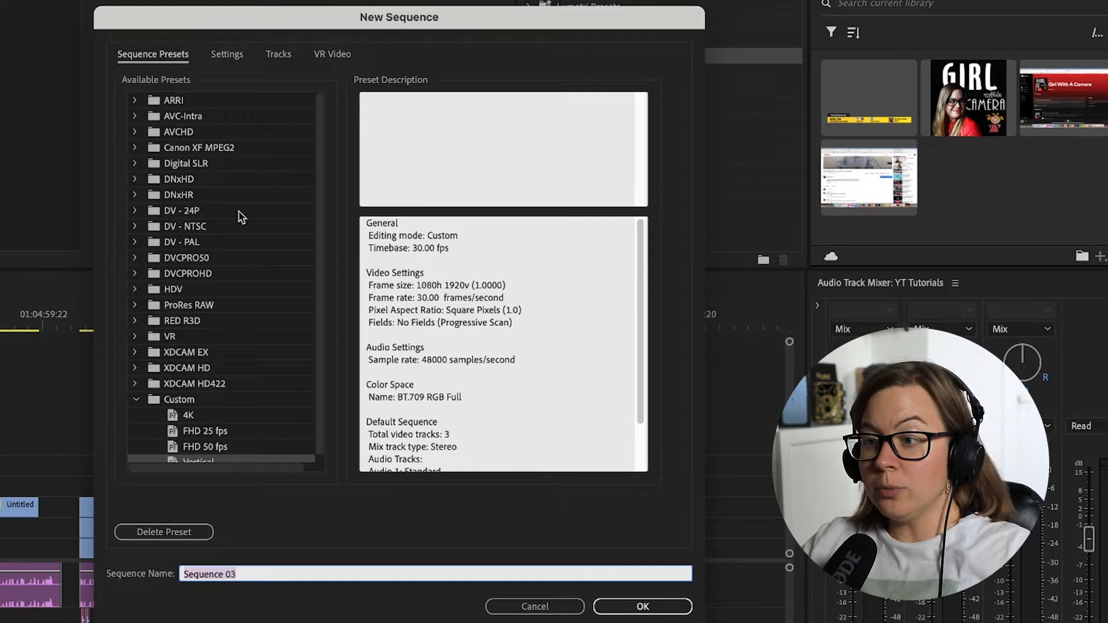
{"action": "mouse_move", "coordinate": [235, 174]}
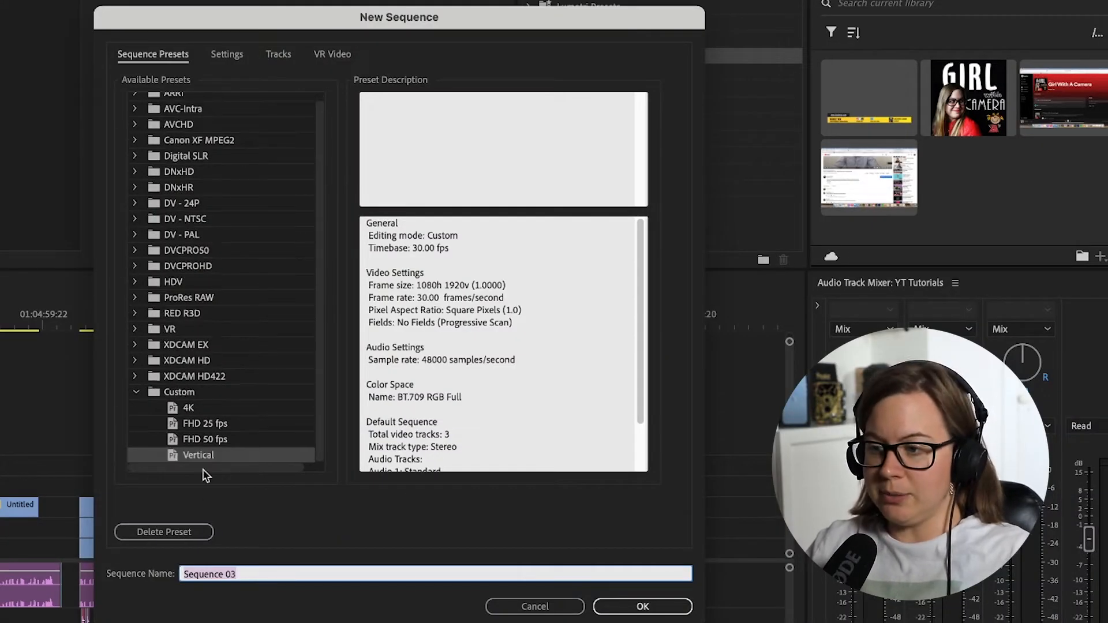
{"action": "left_click", "coordinate": [135, 392]}
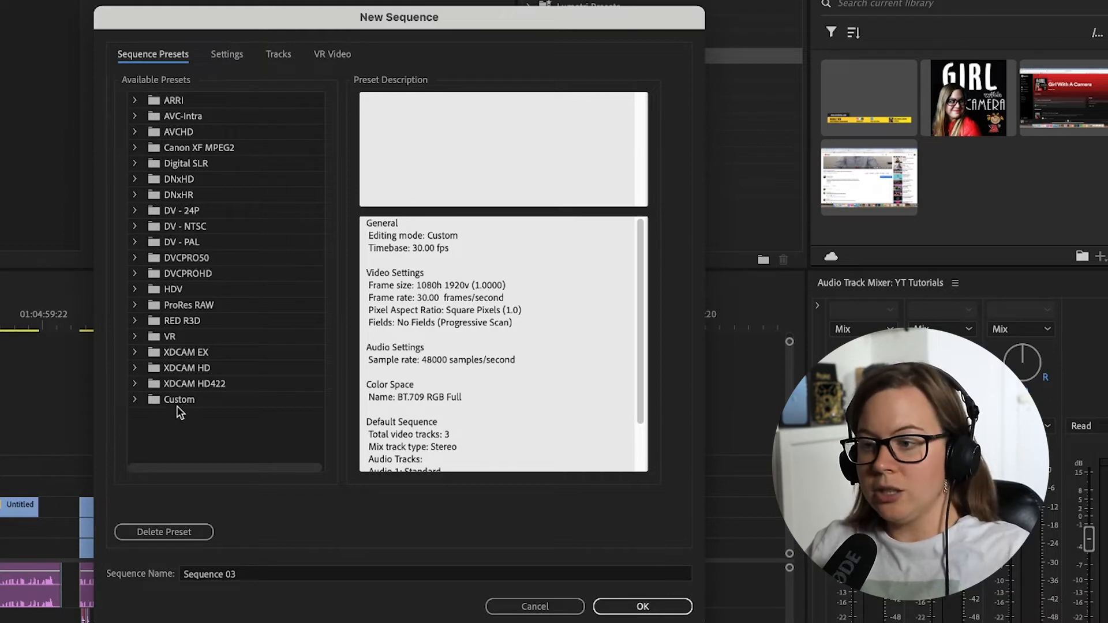
{"action": "left_click", "coordinate": [179, 400]}
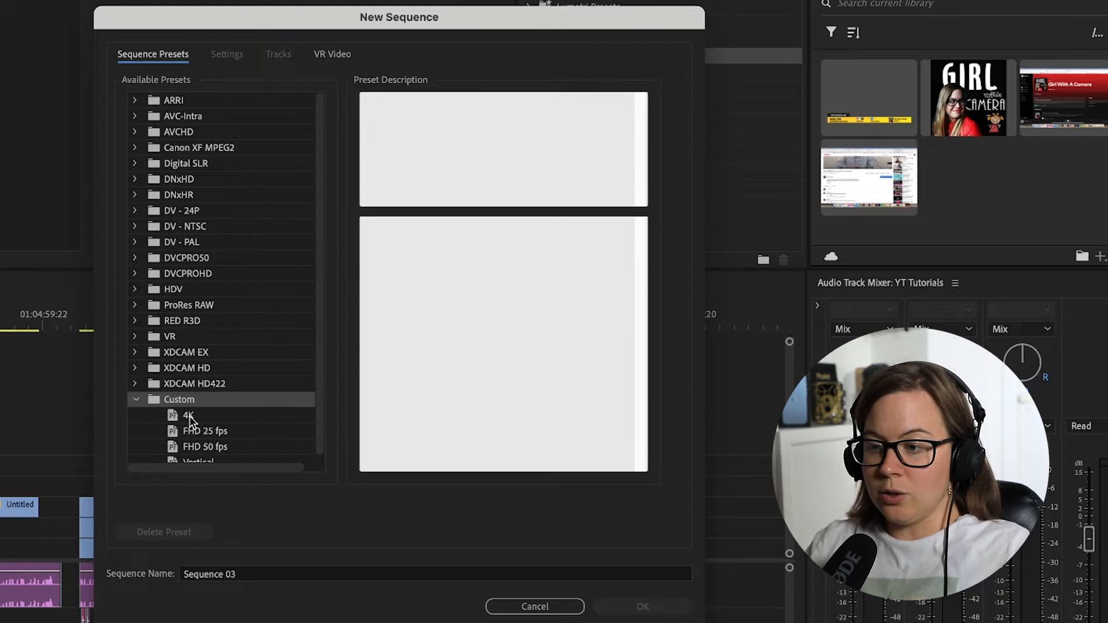
{"action": "scroll", "scroll_direction": "down", "scroll_amount": 3}
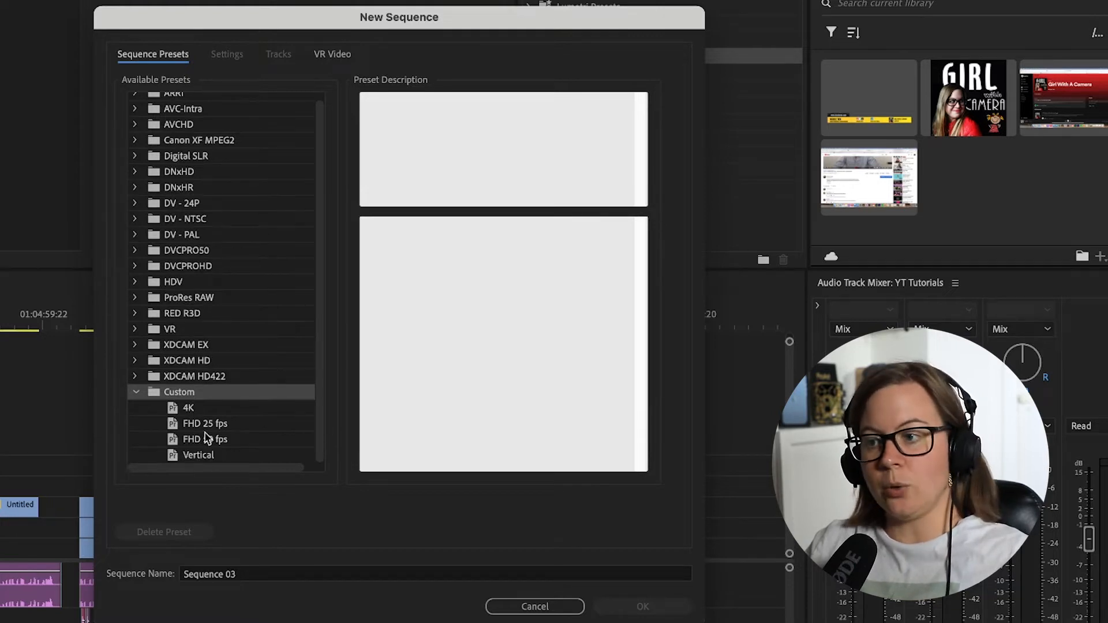
{"action": "mouse_move", "coordinate": [203, 202]}
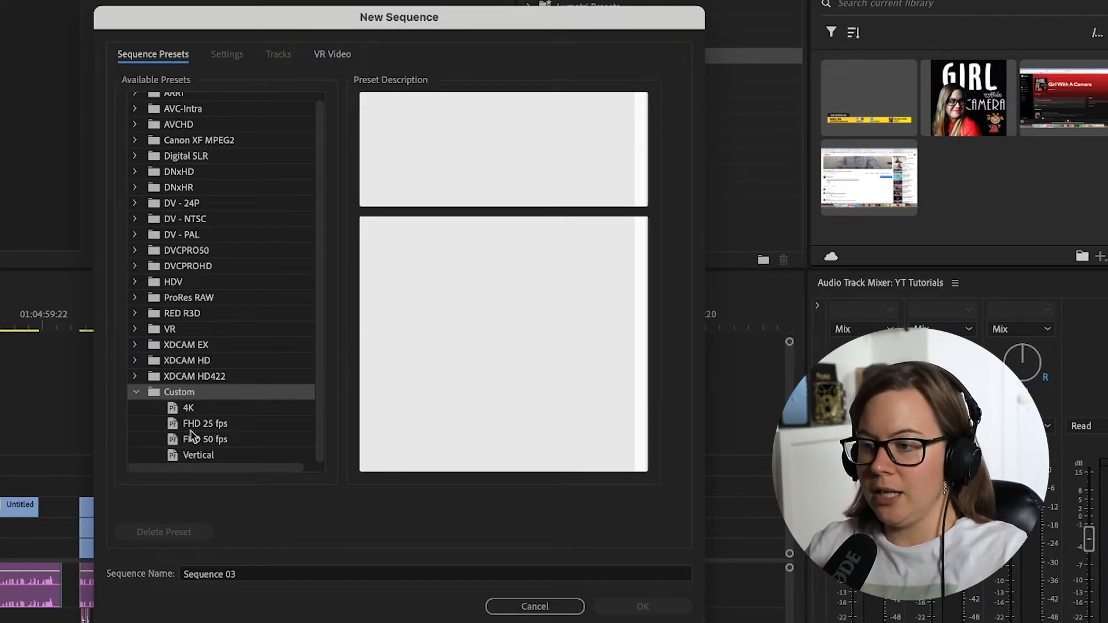
{"action": "mouse_move", "coordinate": [145, 457]}
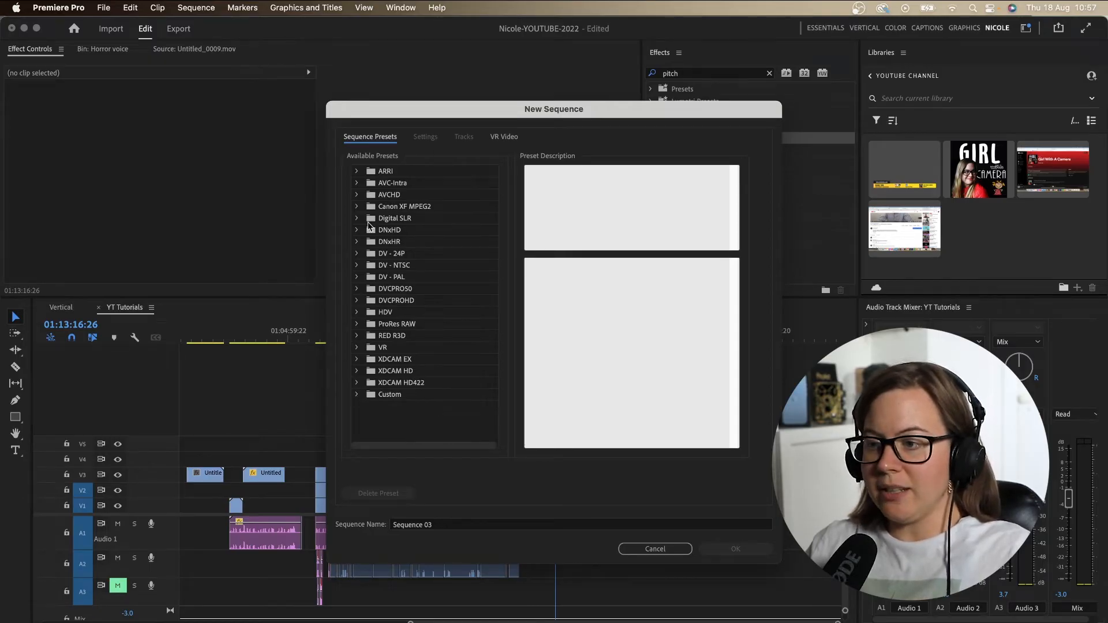
{"action": "mouse_move", "coordinate": [356, 199]}
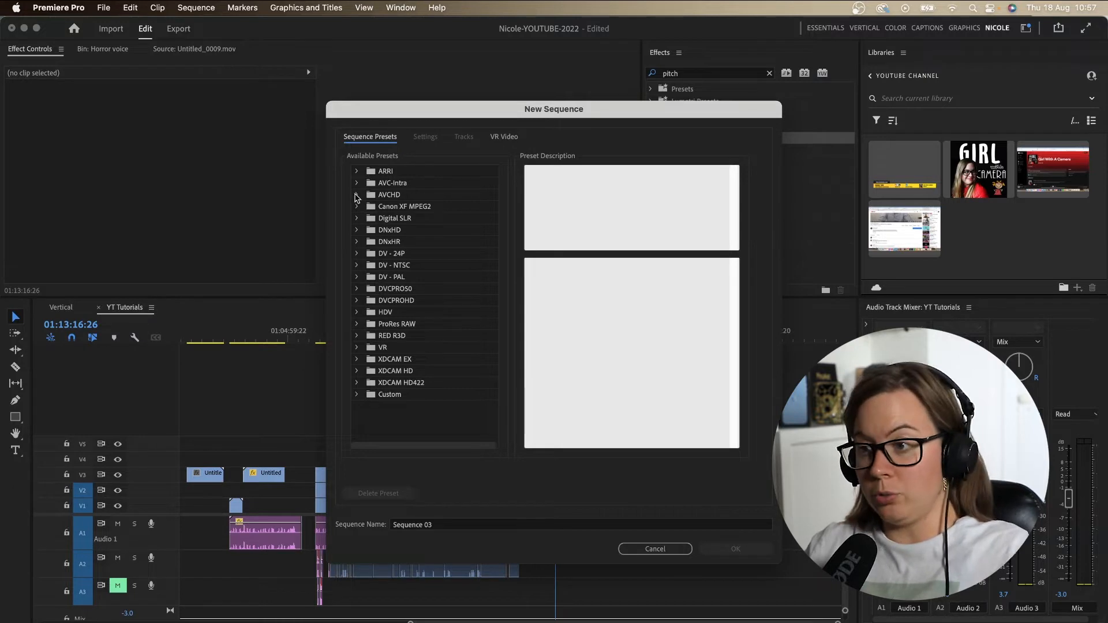
Select the AVCHD 1080p24 preset under the AVCHD folder.
{"action": "left_click", "coordinate": [356, 194]}
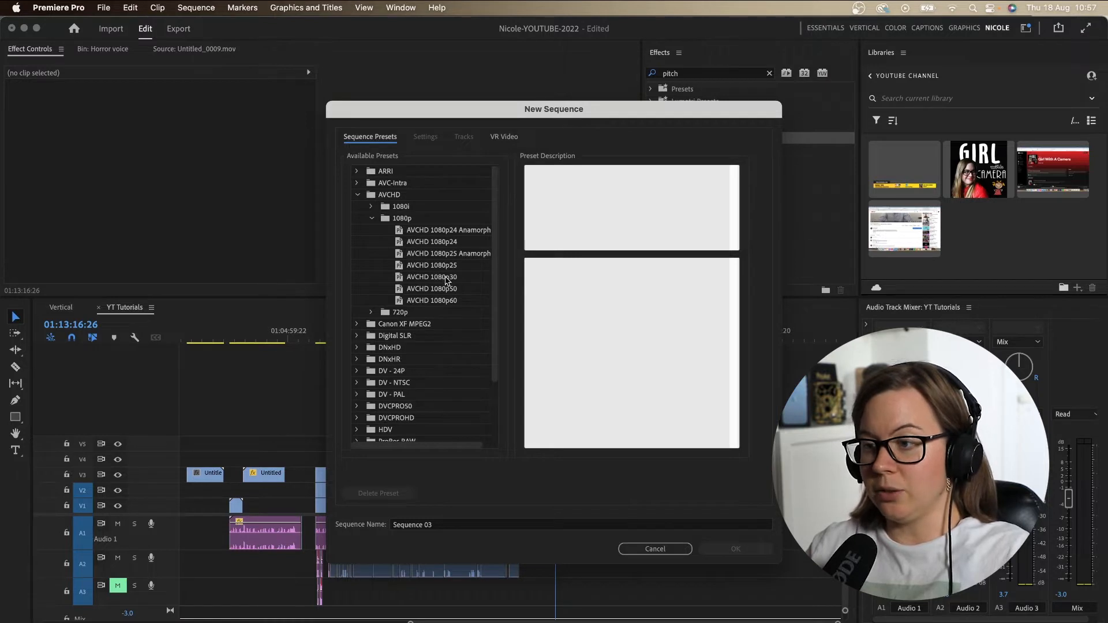
{"action": "left_click", "coordinate": [431, 241]}
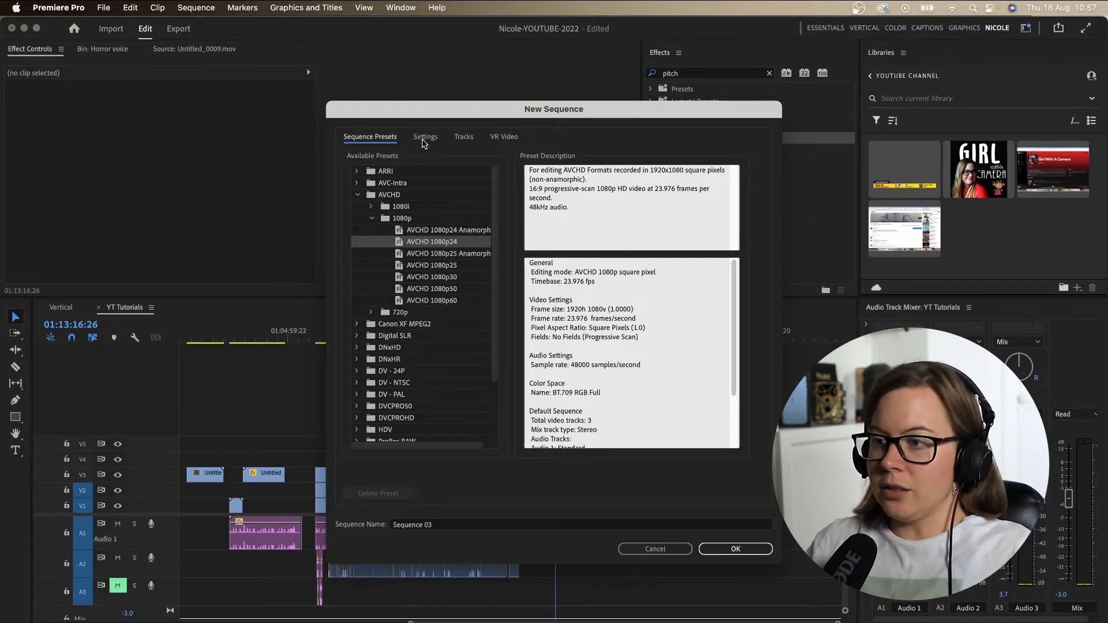
In Settings, choose Custom editing mode and a 30.00 fps timebase.
{"action": "left_click", "coordinate": [424, 136]}
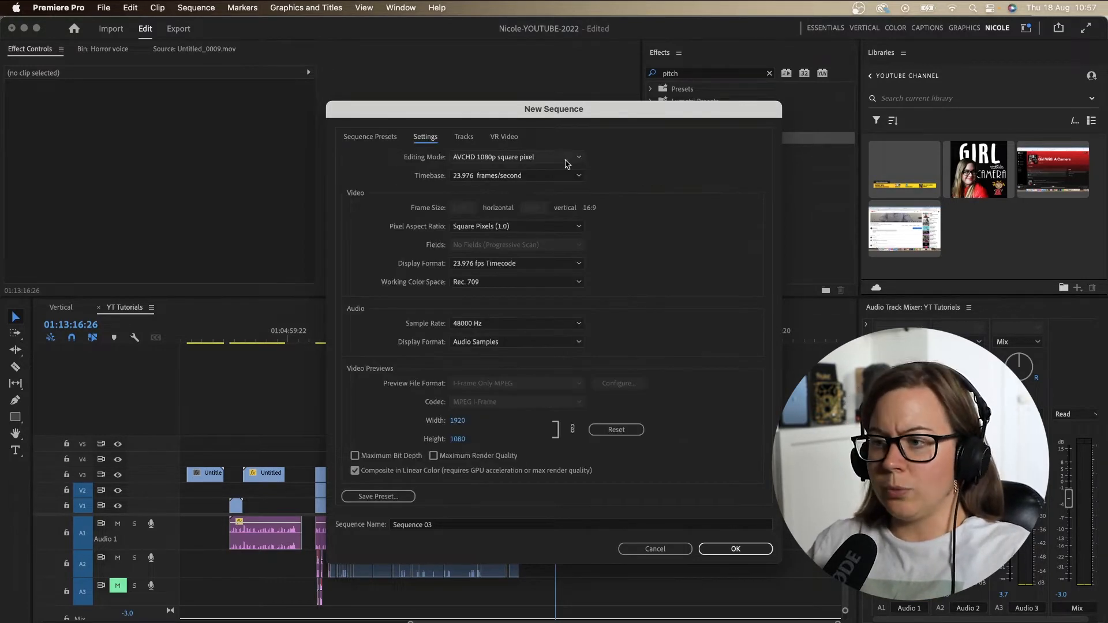
{"action": "left_click", "coordinate": [575, 157]}
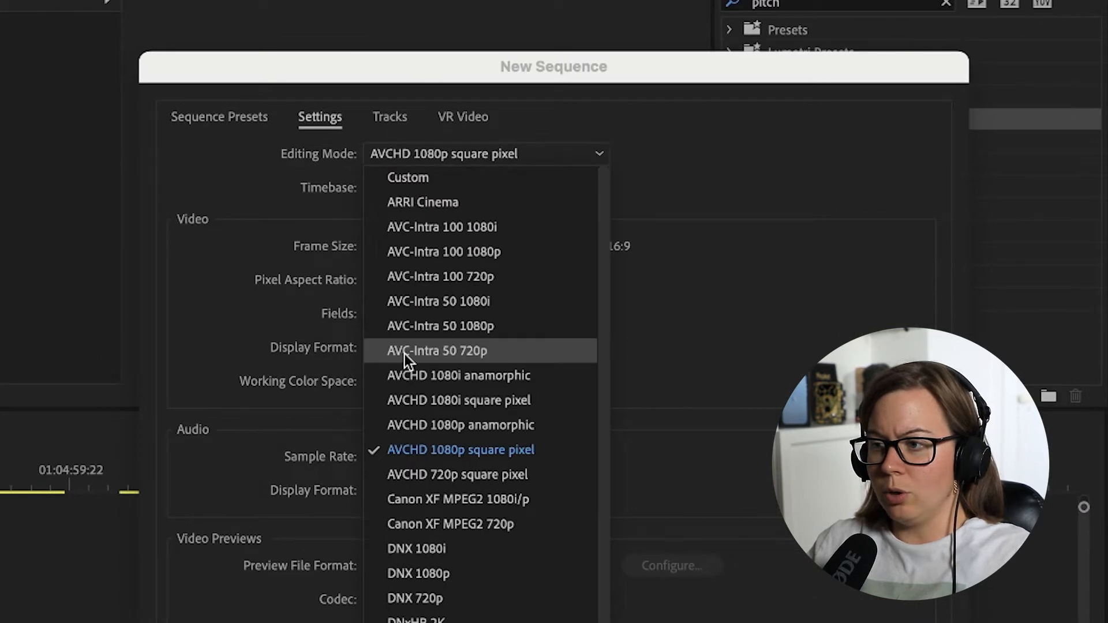
{"action": "mouse_move", "coordinate": [444, 182]}
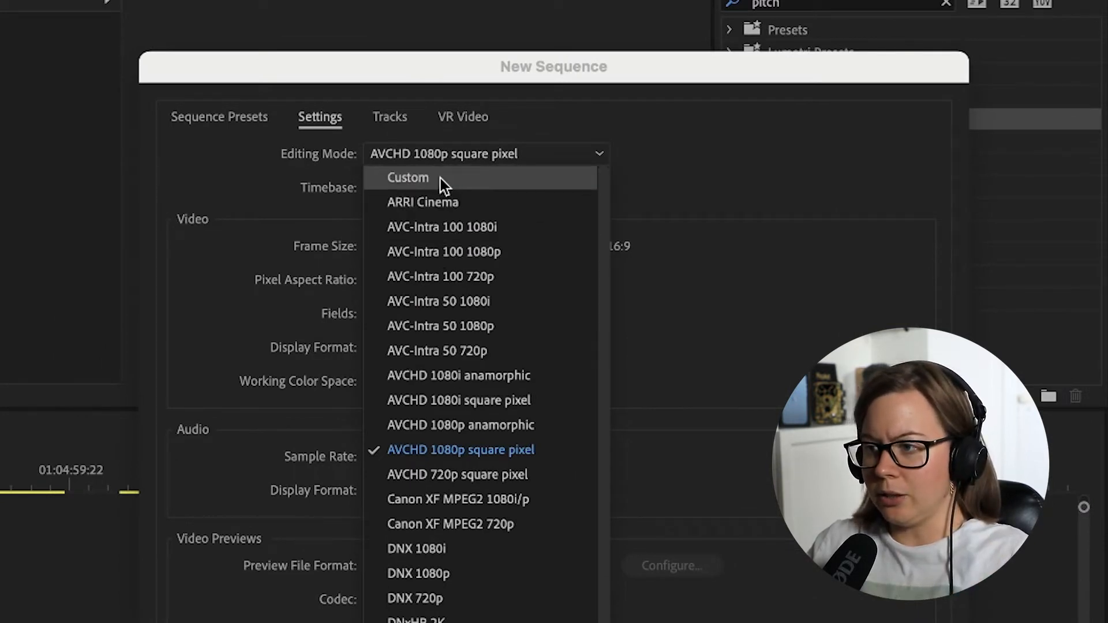
{"action": "left_click", "coordinate": [408, 178]}
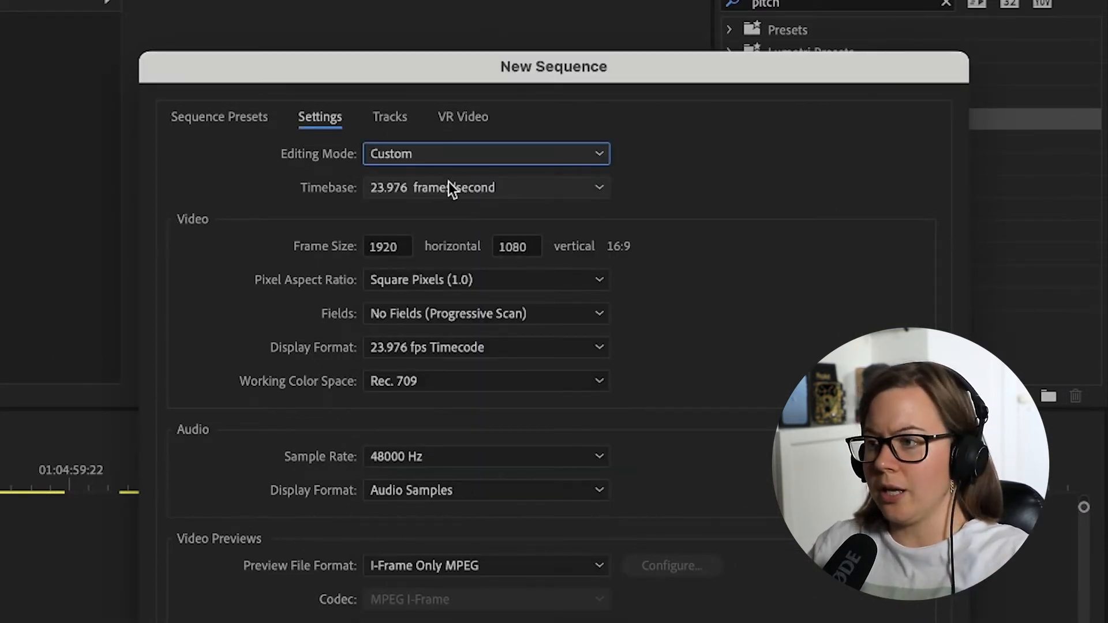
{"action": "left_click", "coordinate": [485, 187]}
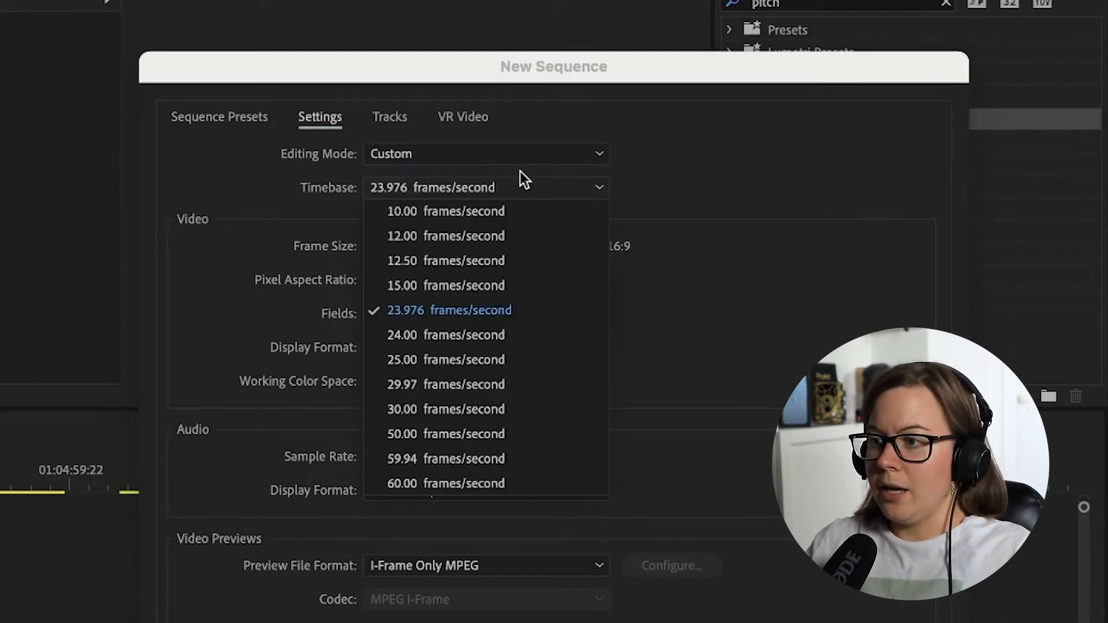
{"action": "mouse_move", "coordinate": [395, 413]}
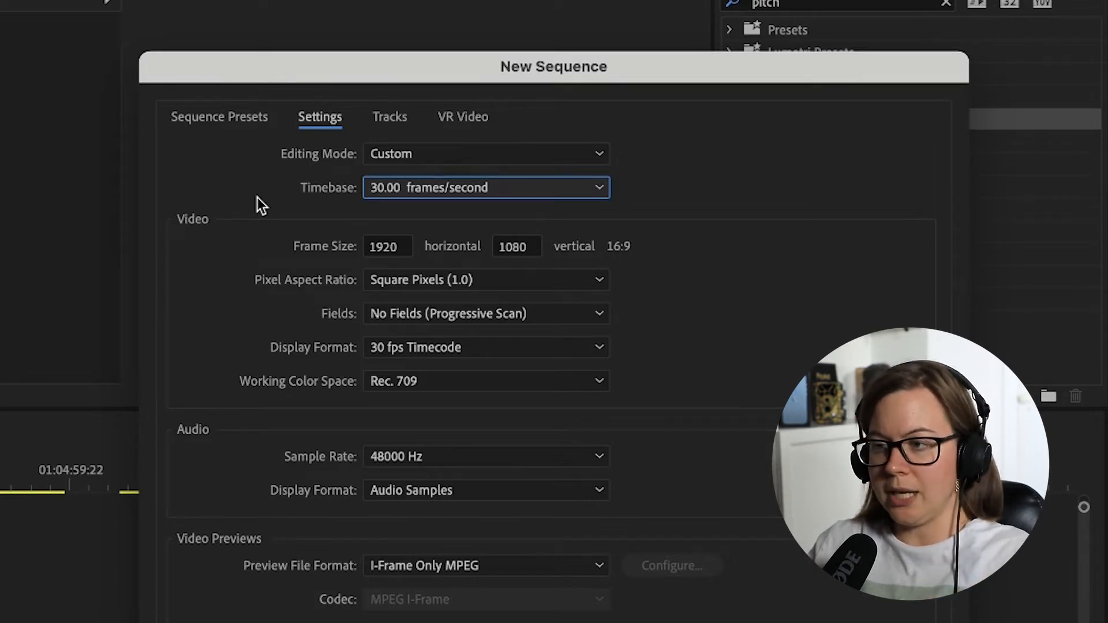
{"action": "mouse_move", "coordinate": [413, 179]}
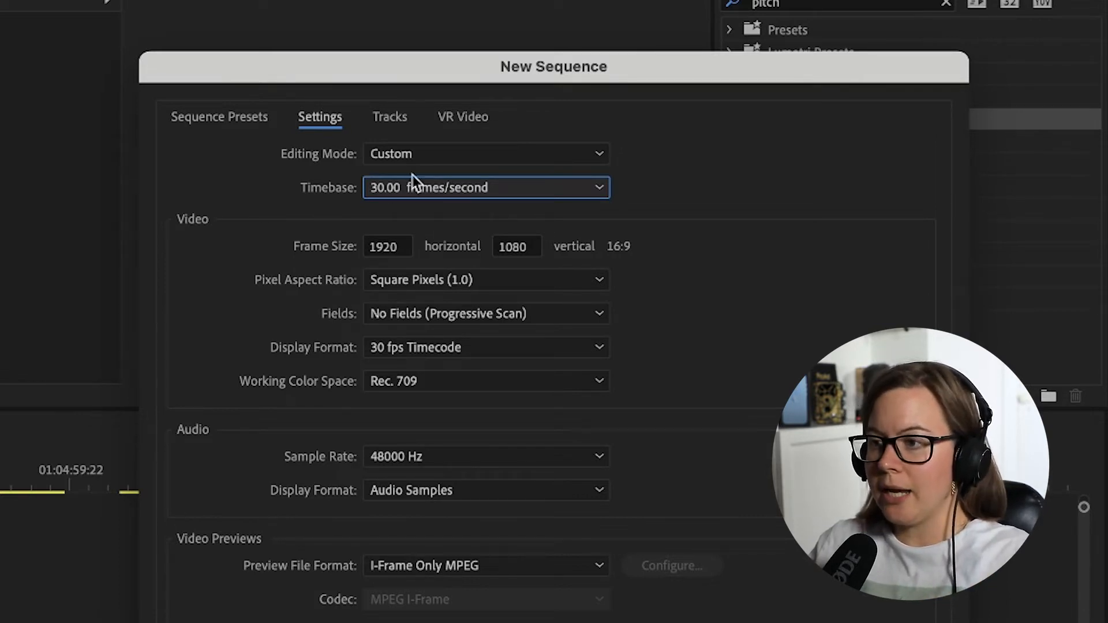
{"action": "left_click", "coordinate": [388, 246]}
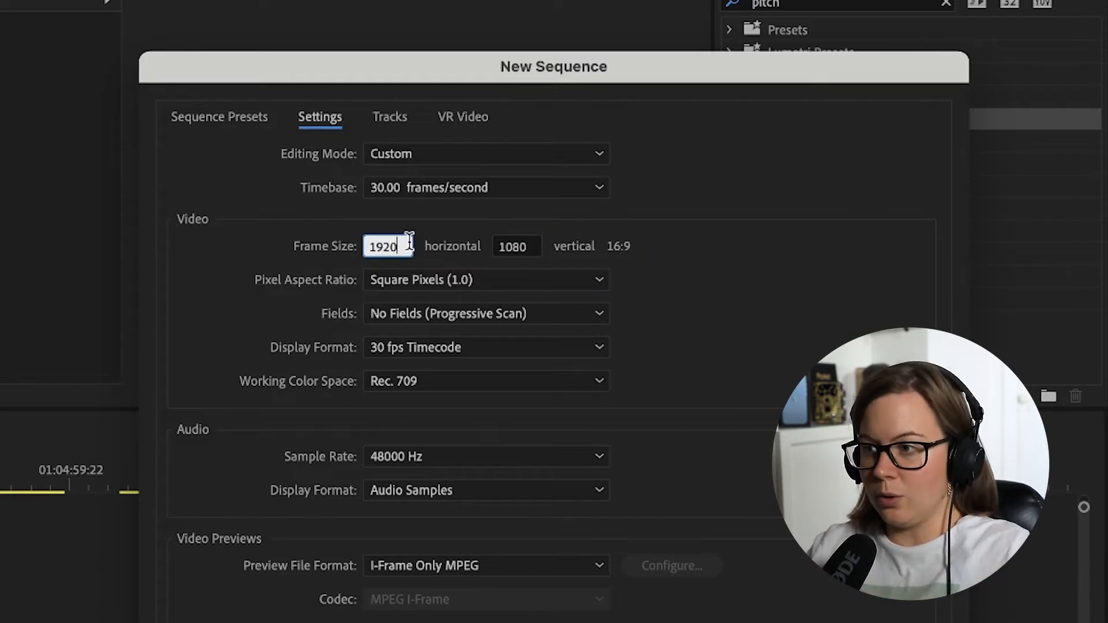
Set the frame size to 1080×1920 with No Fields (progressive scan).
{"action": "type", "text": "1080"}
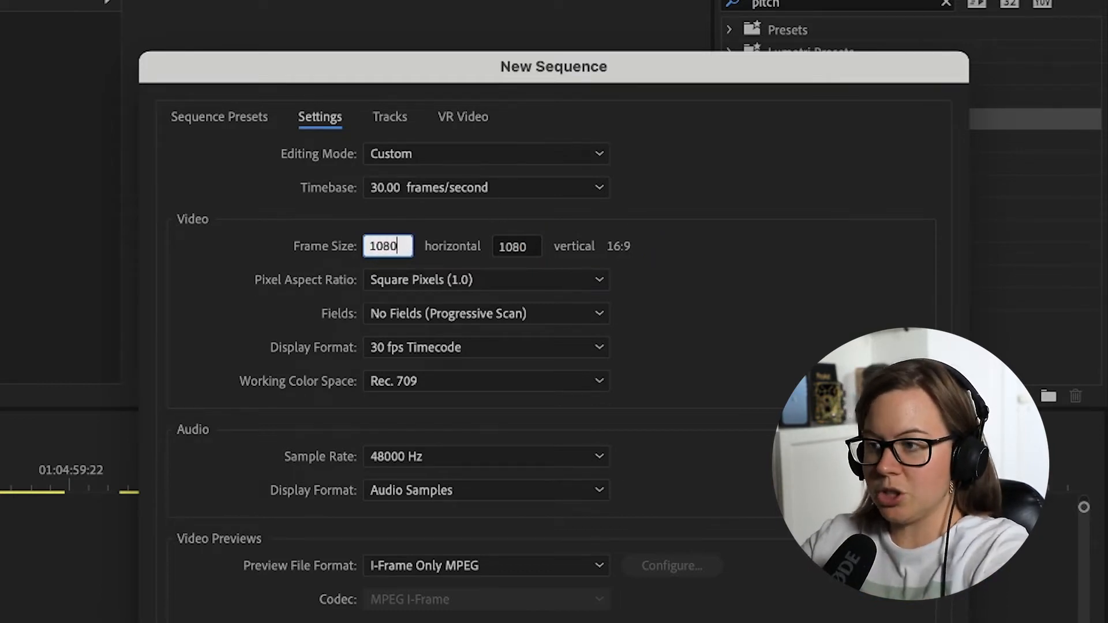
{"action": "left_click", "coordinate": [517, 245]}
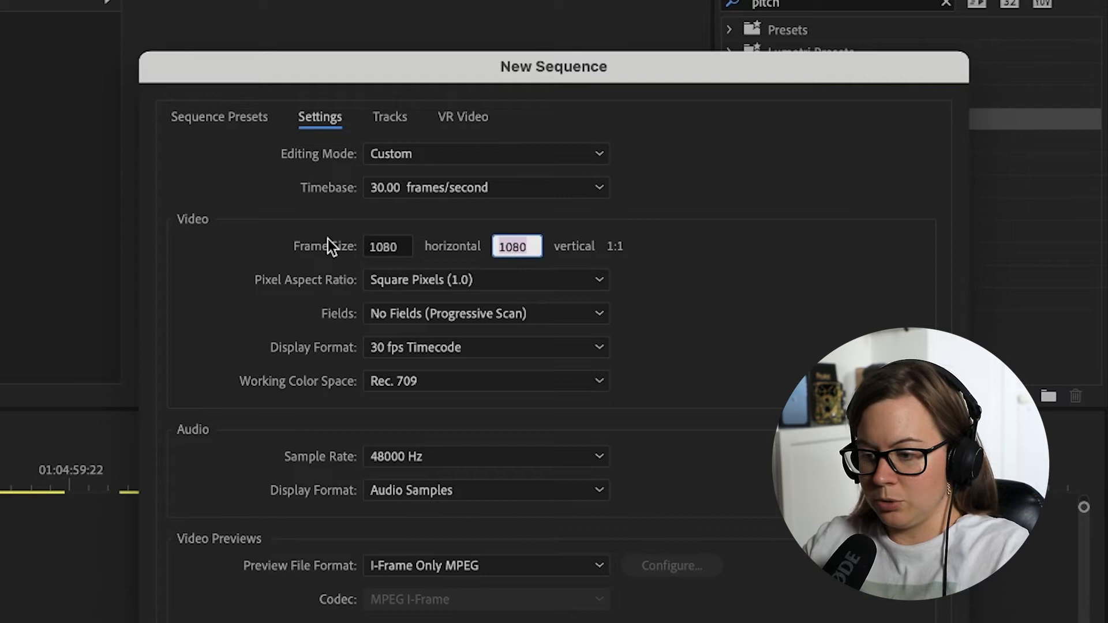
{"action": "type", "text": "1920"}
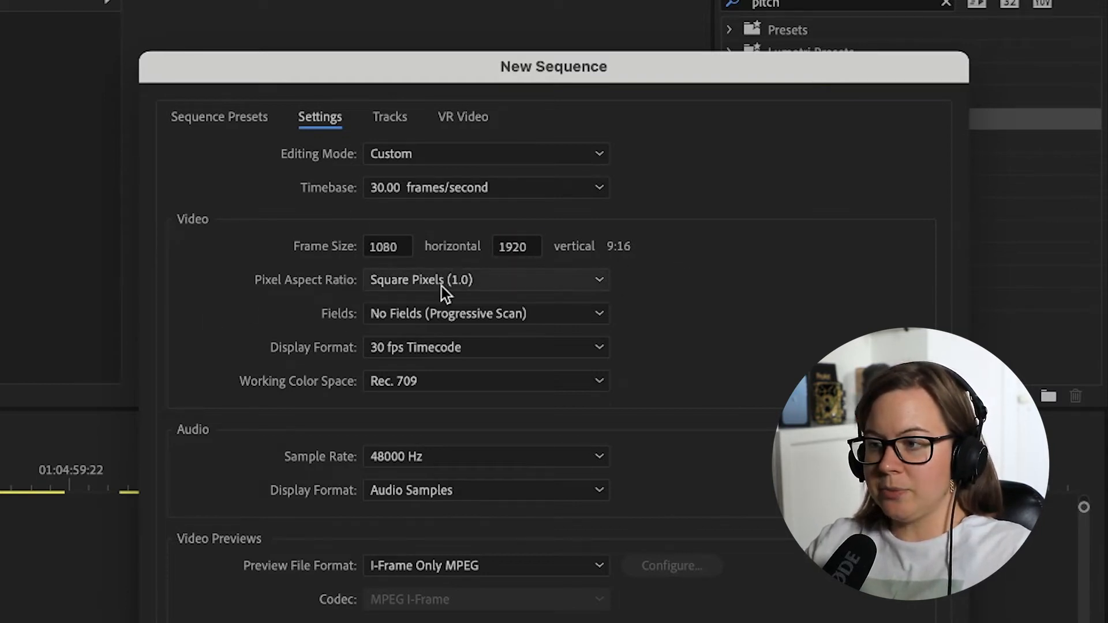
{"action": "mouse_move", "coordinate": [470, 291]}
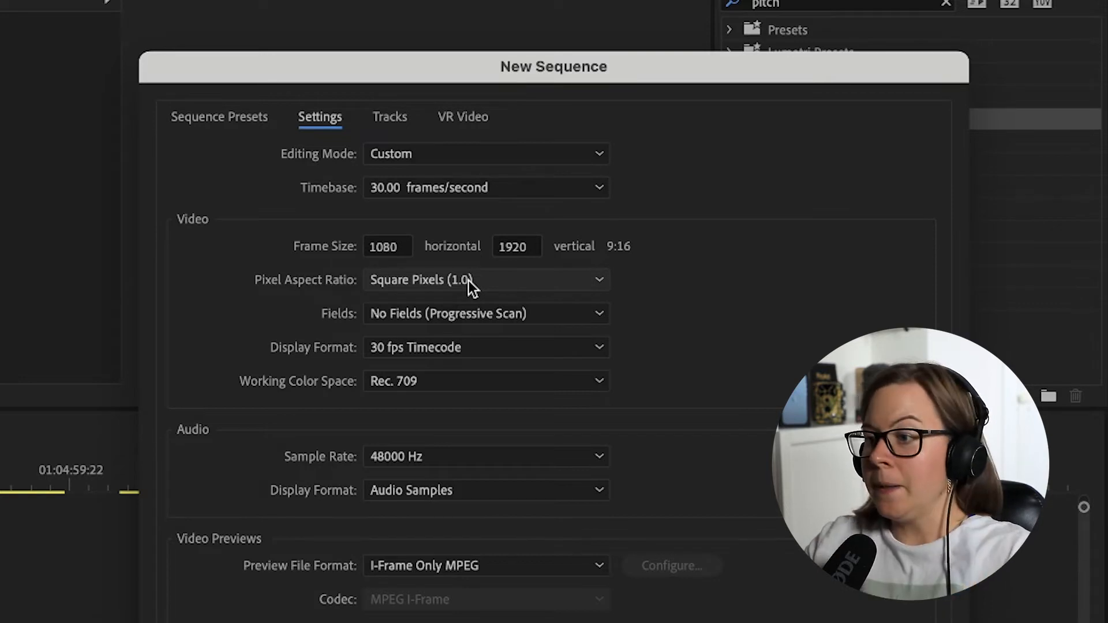
{"action": "mouse_move", "coordinate": [510, 337]}
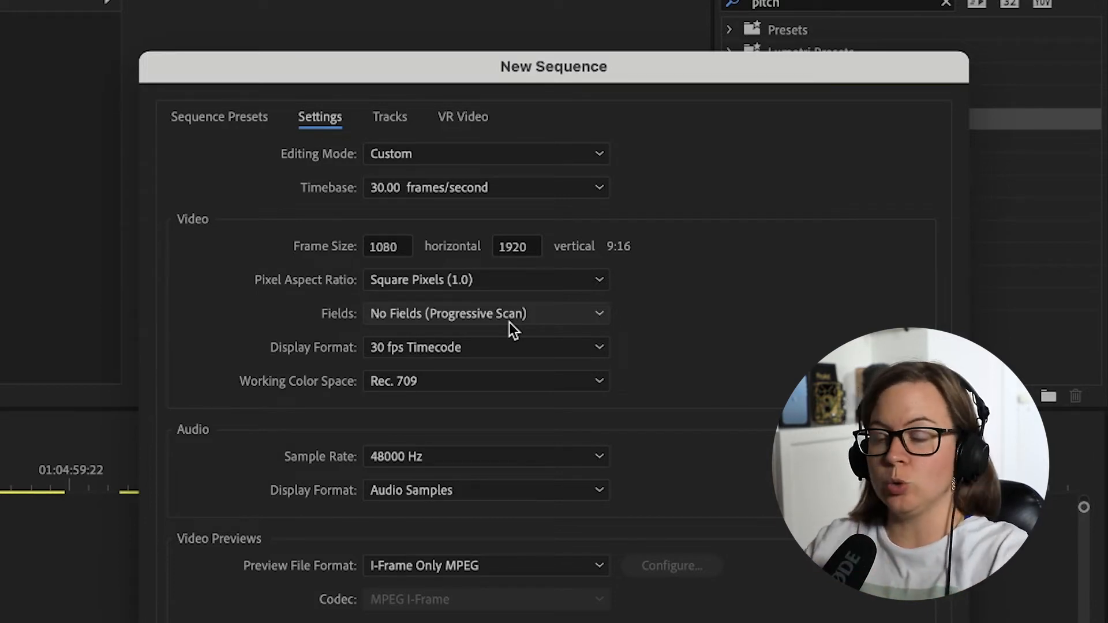
{"action": "left_click", "coordinate": [485, 314]}
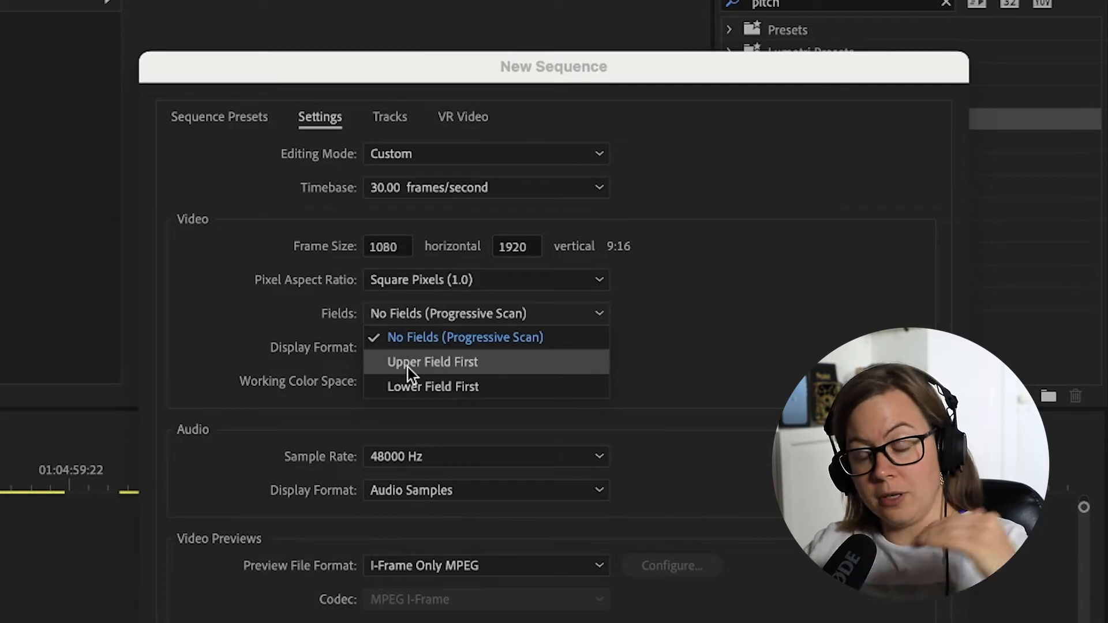
{"action": "left_click", "coordinate": [464, 337]}
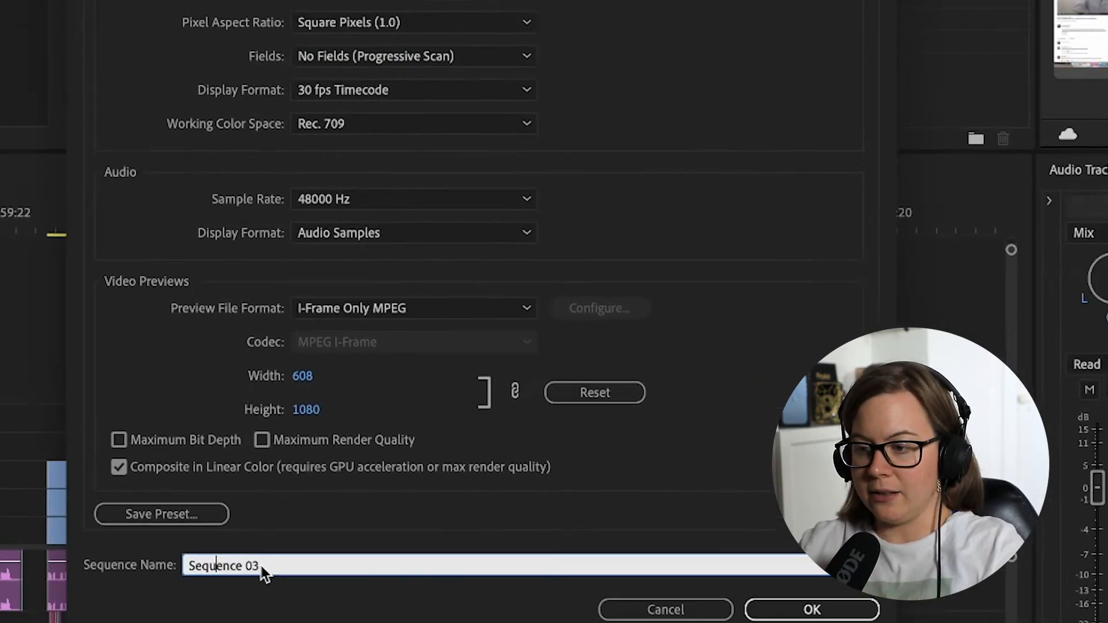
Name the sequence 'Vertical' and save the settings as a preset, declining to overwrite the existing Vertical.
{"action": "type", "text": "Vert"}
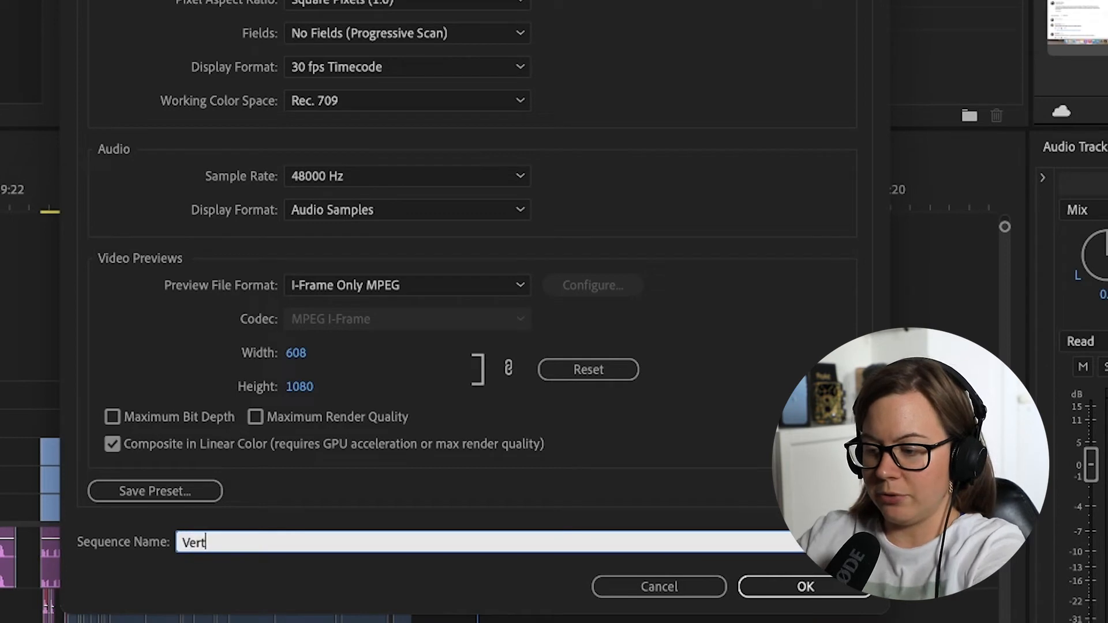
{"action": "type", "text": "ical"}
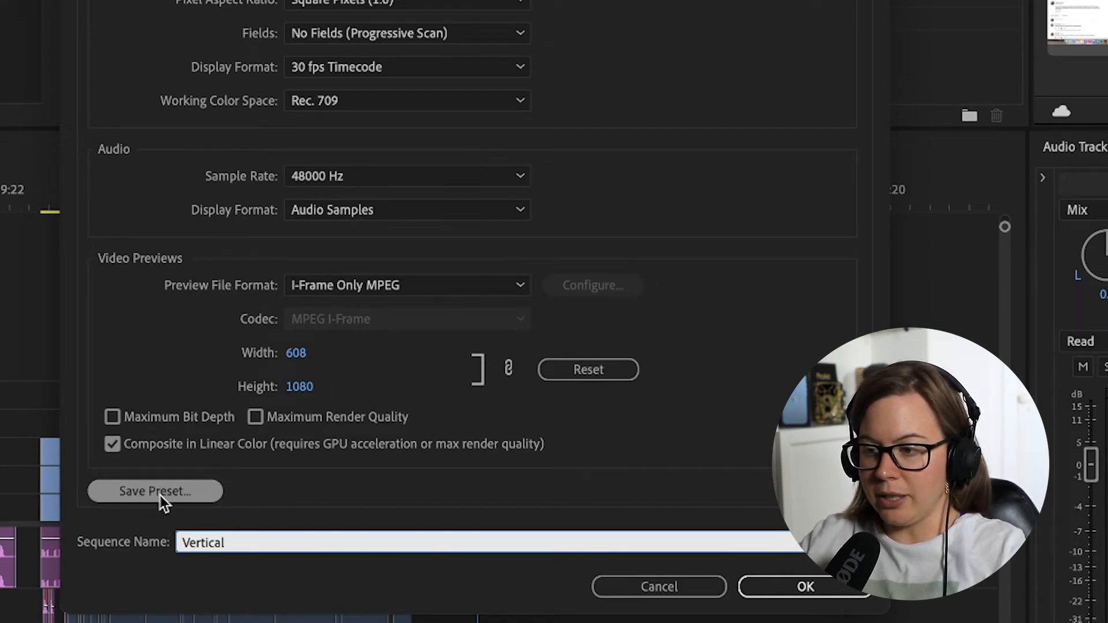
{"action": "left_click", "coordinate": [155, 491]}
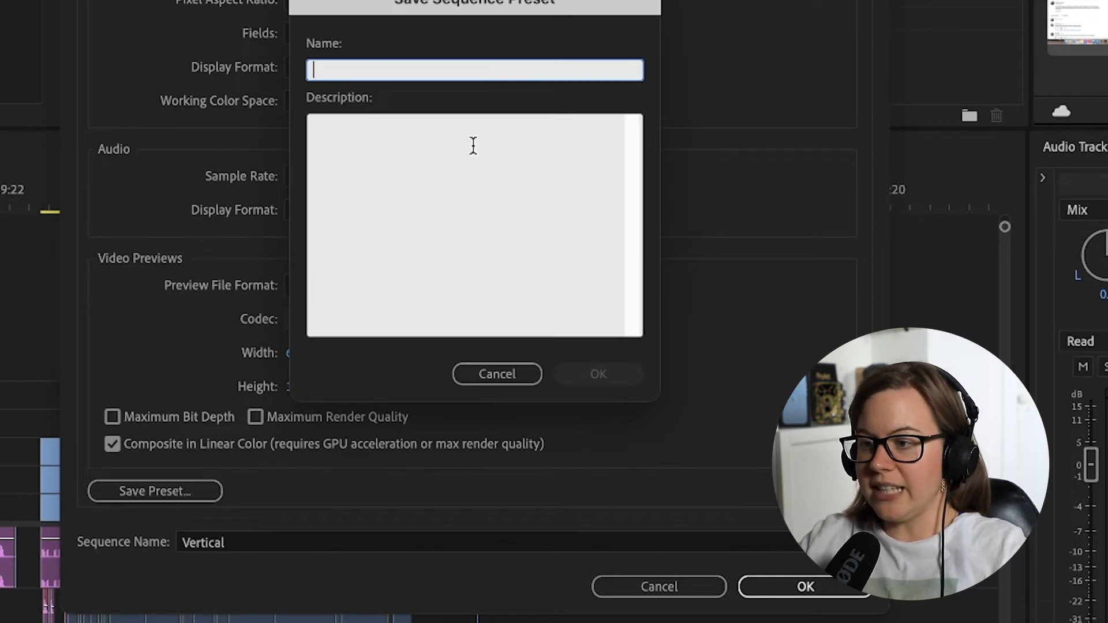
{"action": "type", "text": "Vertical"}
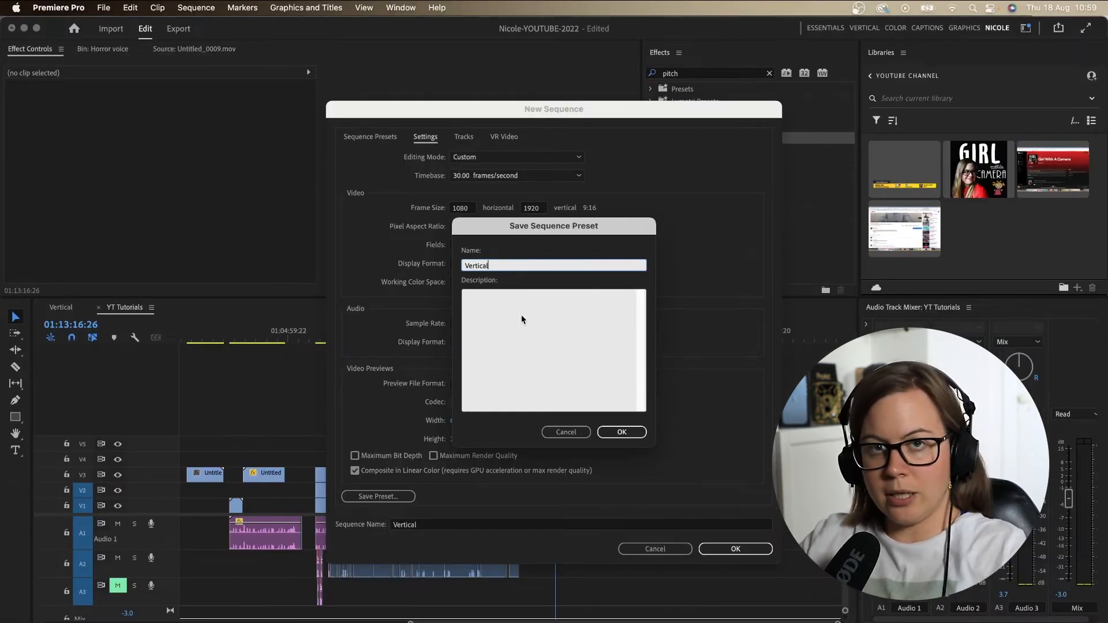
{"action": "left_click", "coordinate": [622, 432]}
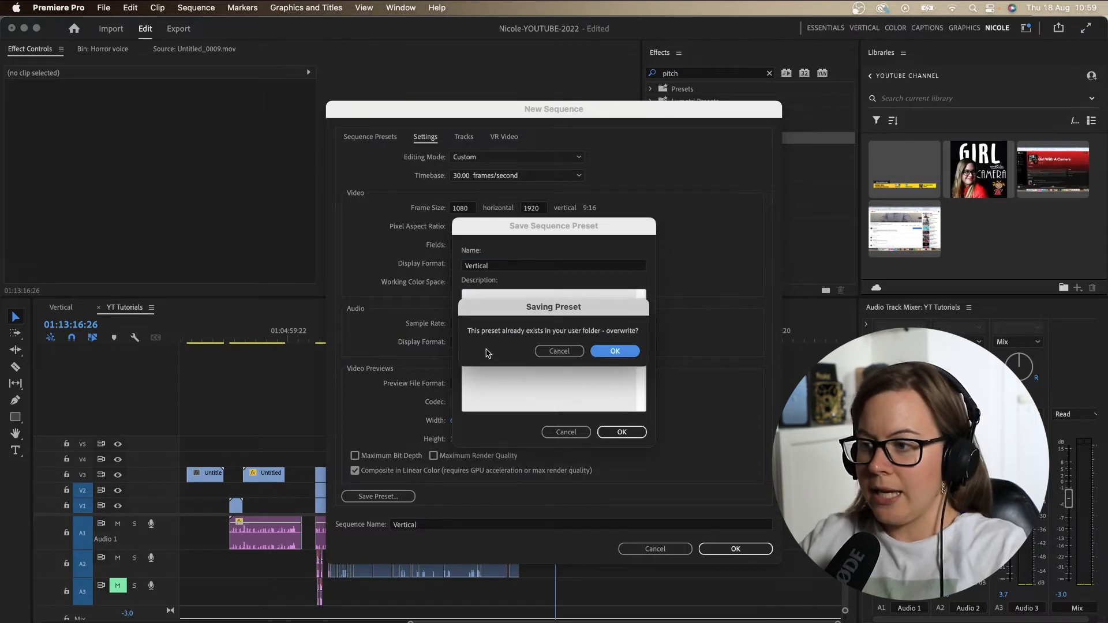
{"action": "left_click", "coordinate": [614, 351]}
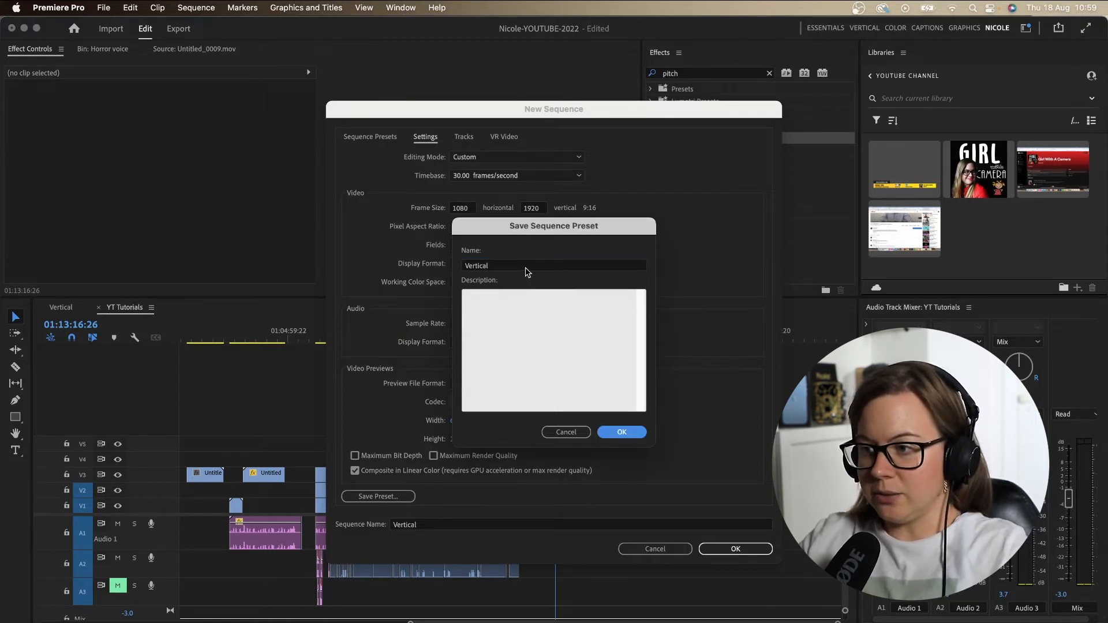
{"action": "type", "text": "lg"}
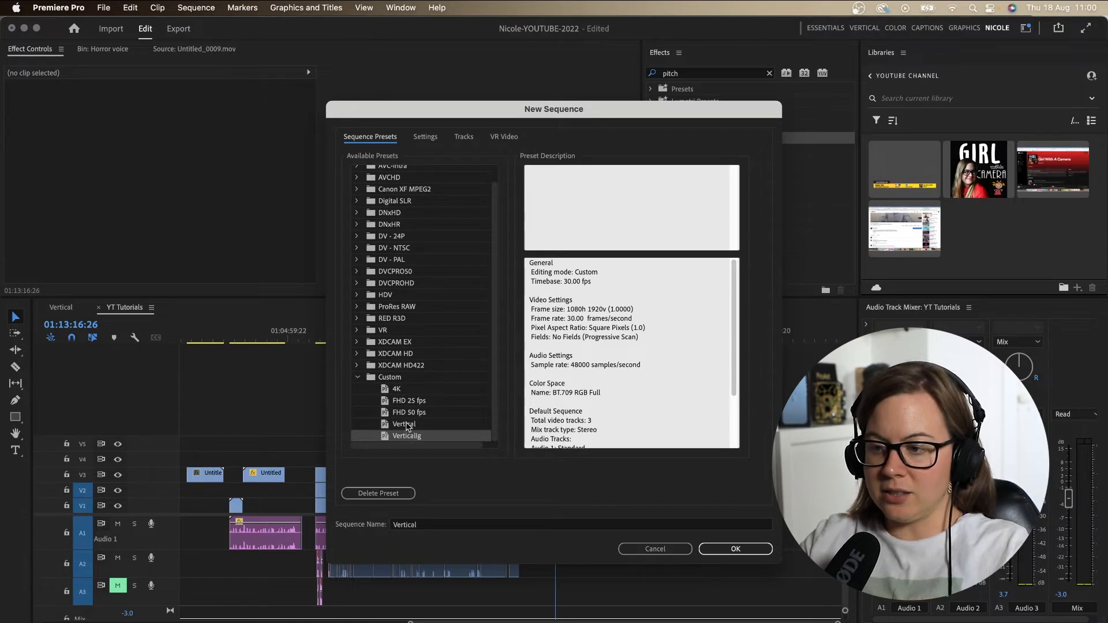
{"action": "mouse_move", "coordinate": [378, 503]}
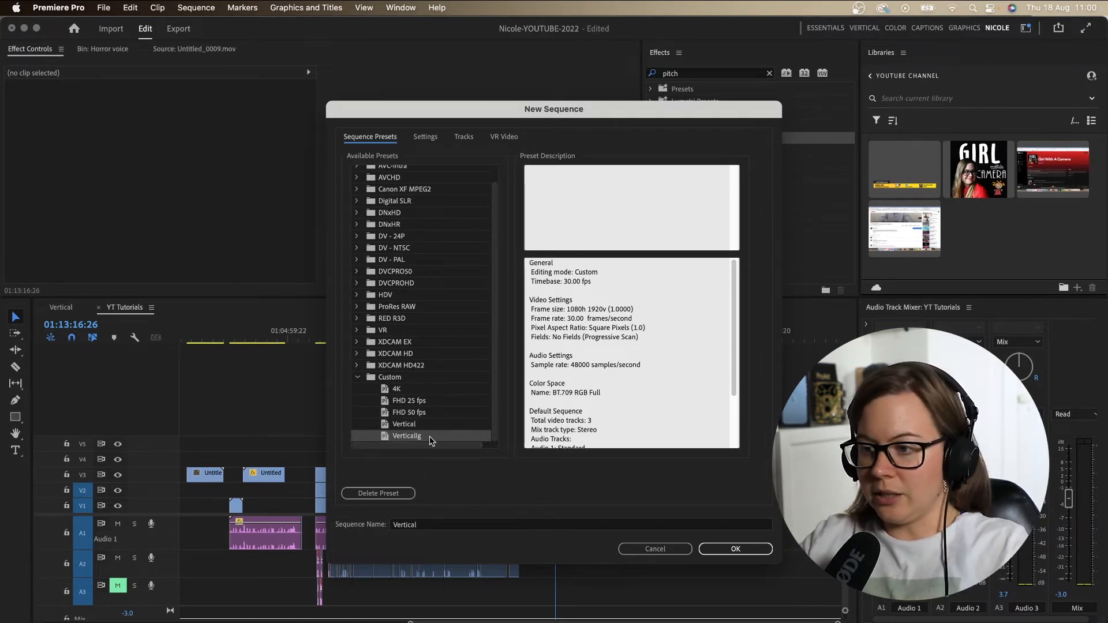
{"action": "mouse_move", "coordinate": [406, 478]}
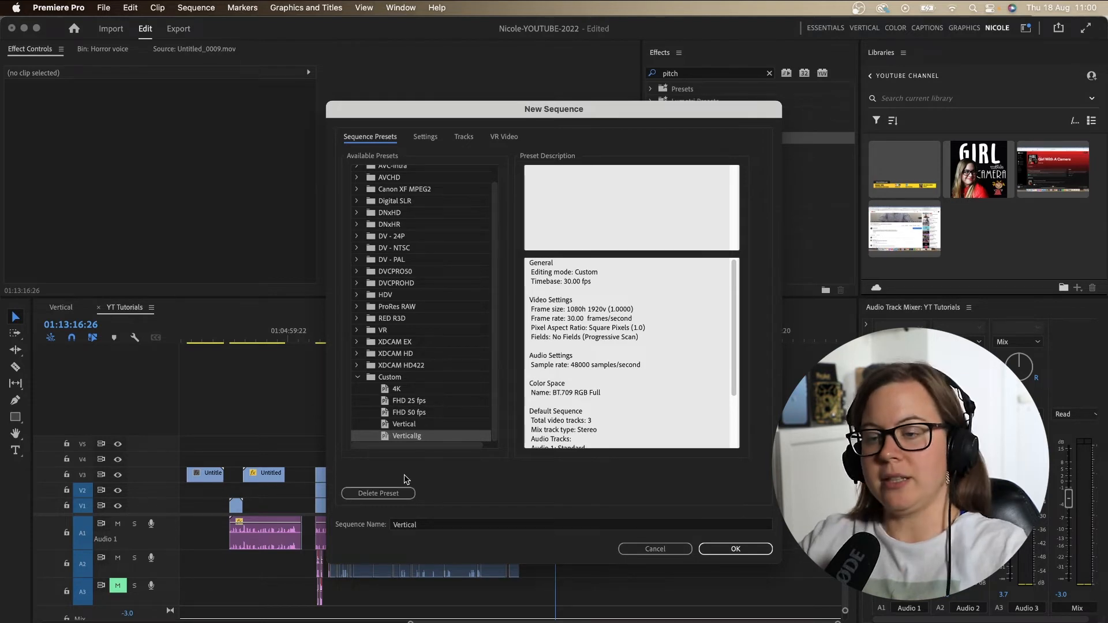
{"action": "mouse_move", "coordinate": [418, 473]}
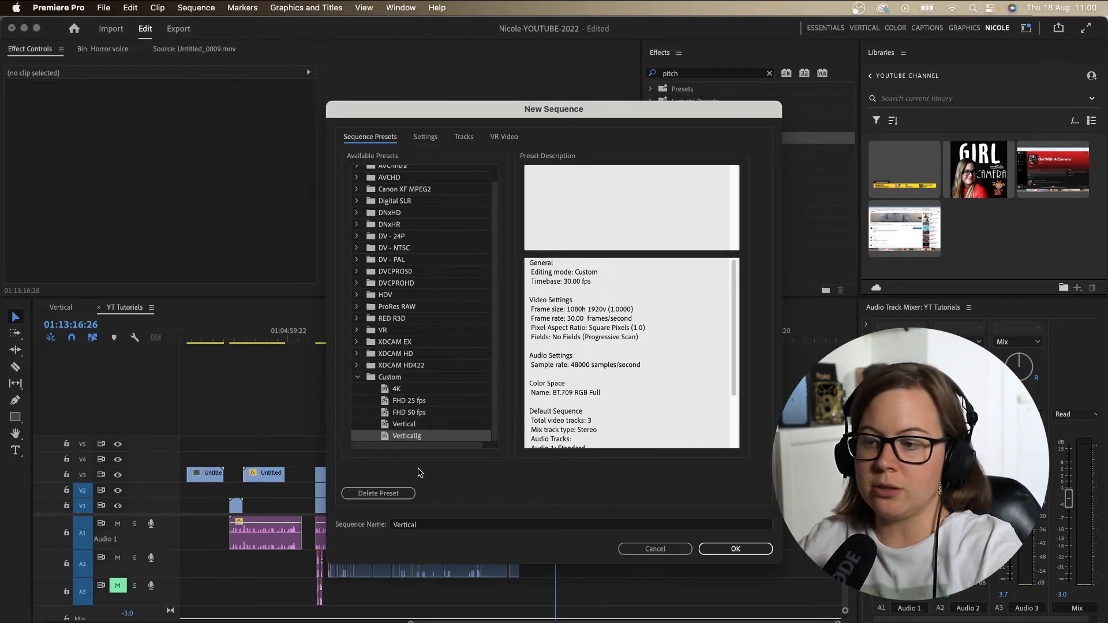
{"action": "mouse_move", "coordinate": [408, 248]}
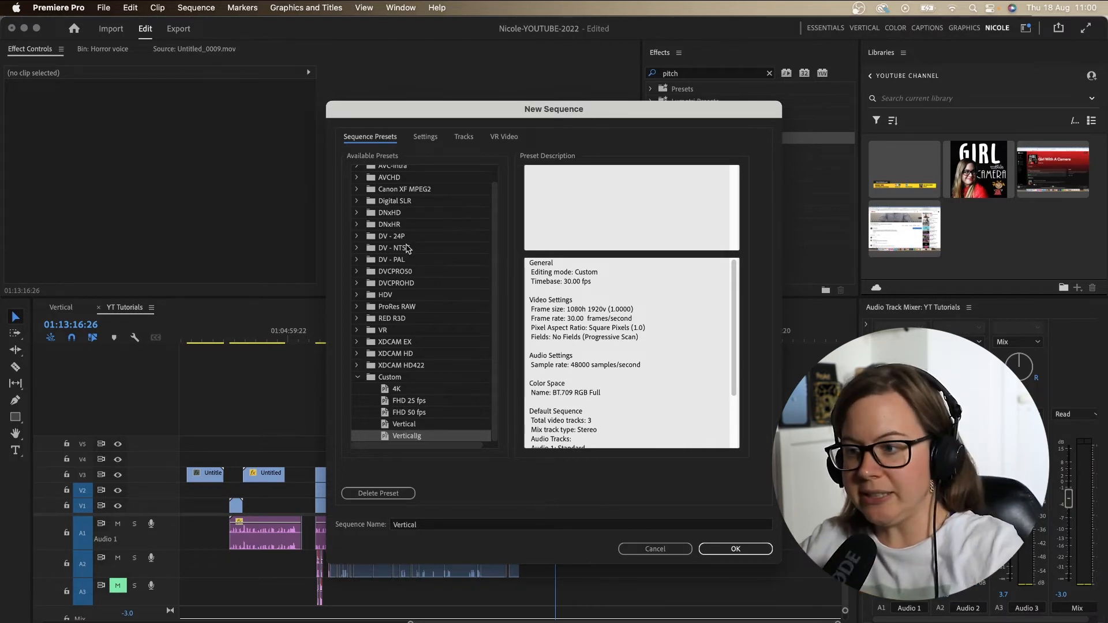
{"action": "mouse_move", "coordinate": [424, 440]}
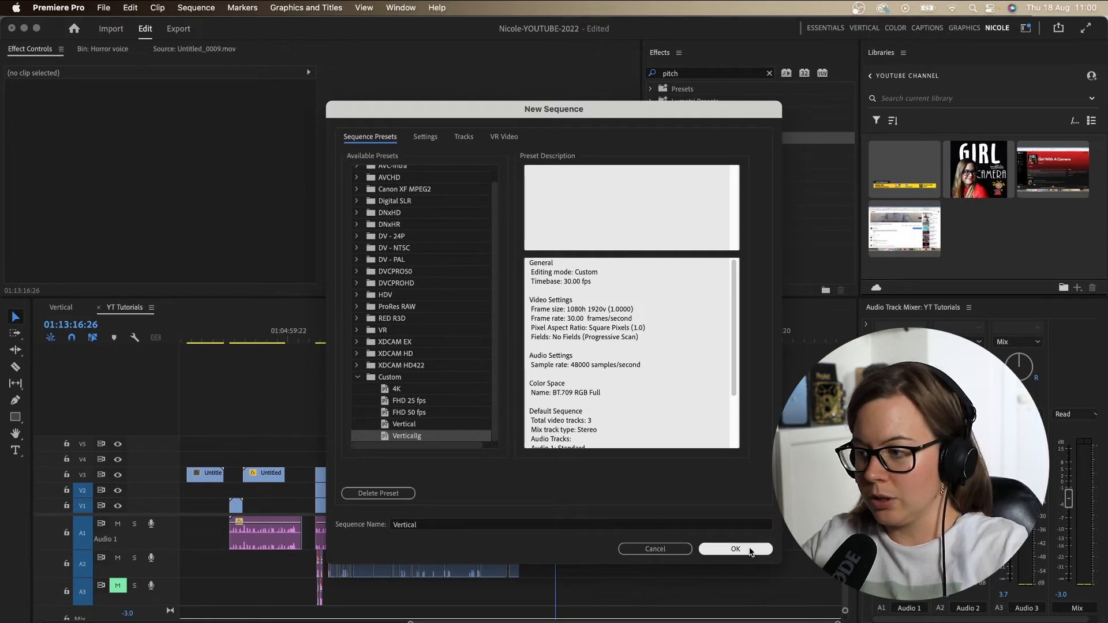
Create the empty Vertical sequence and show the saved workspaces list.
{"action": "left_click", "coordinate": [736, 549]}
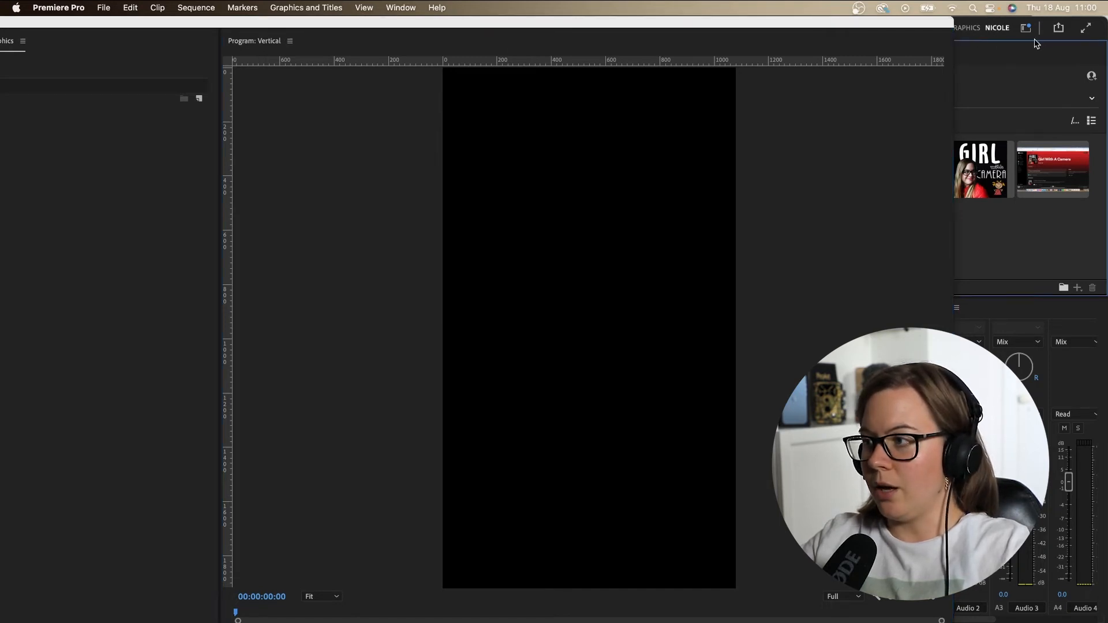
{"action": "left_click", "coordinate": [1025, 28]}
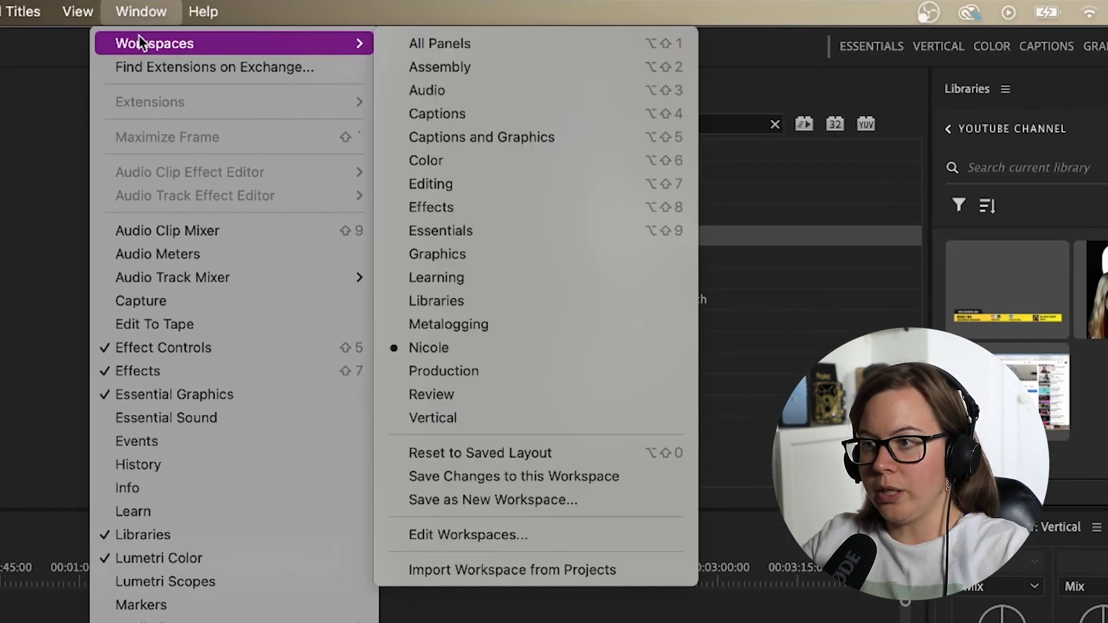
{"action": "mouse_move", "coordinate": [420, 425]}
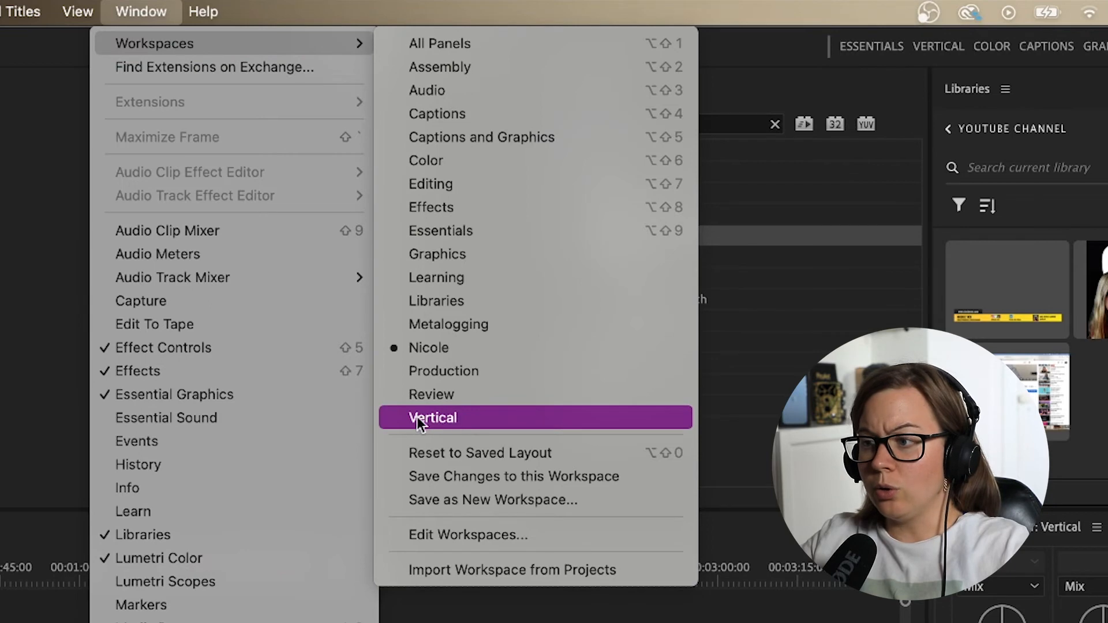
Activate the Vertical workspace layout showing the empty Vertical sequence.
{"action": "left_click", "coordinate": [433, 418]}
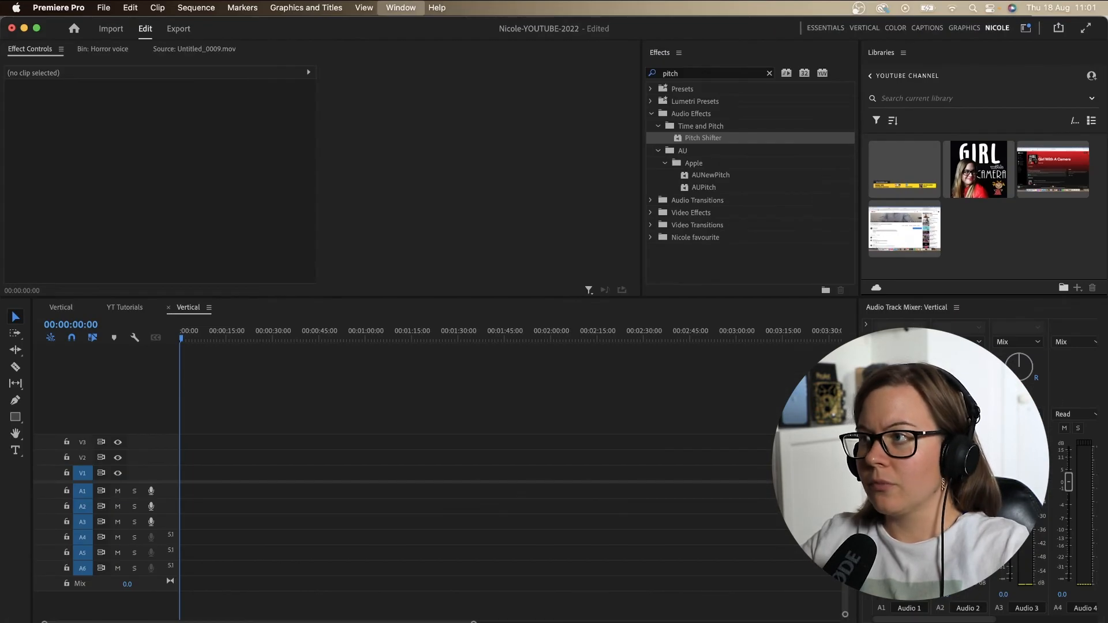